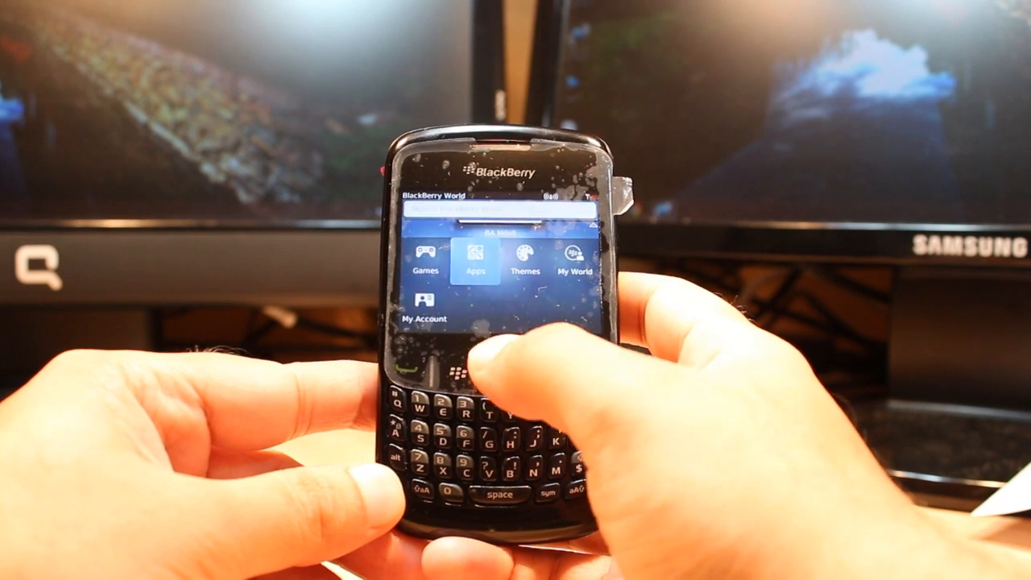
Open the BlackBerry Messenger listing from the App World home screen
left_click(474, 256)
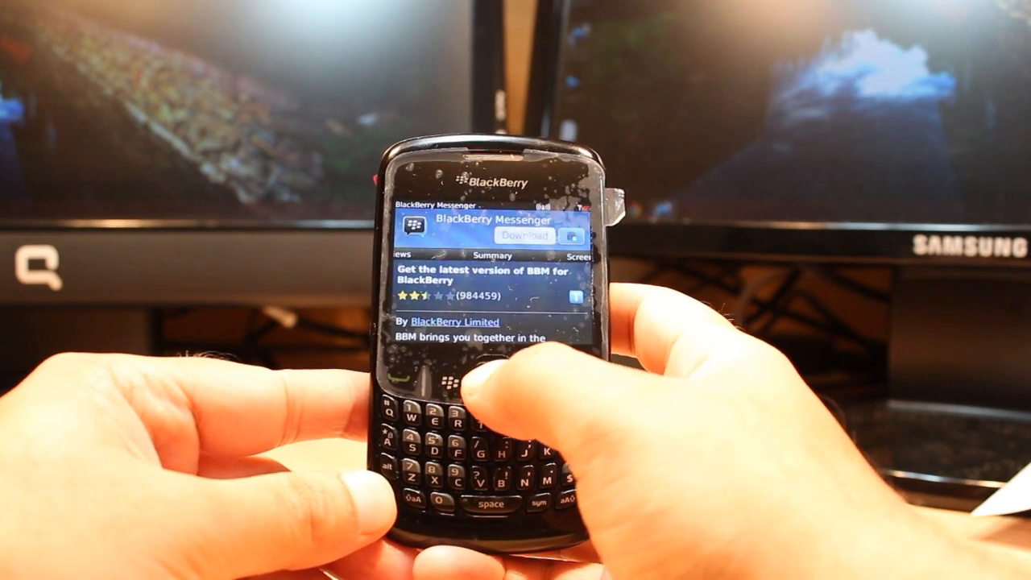
Start the BlackBerry Messenger download, bringing up the BlackBerry ID agreement
left_click(523, 235)
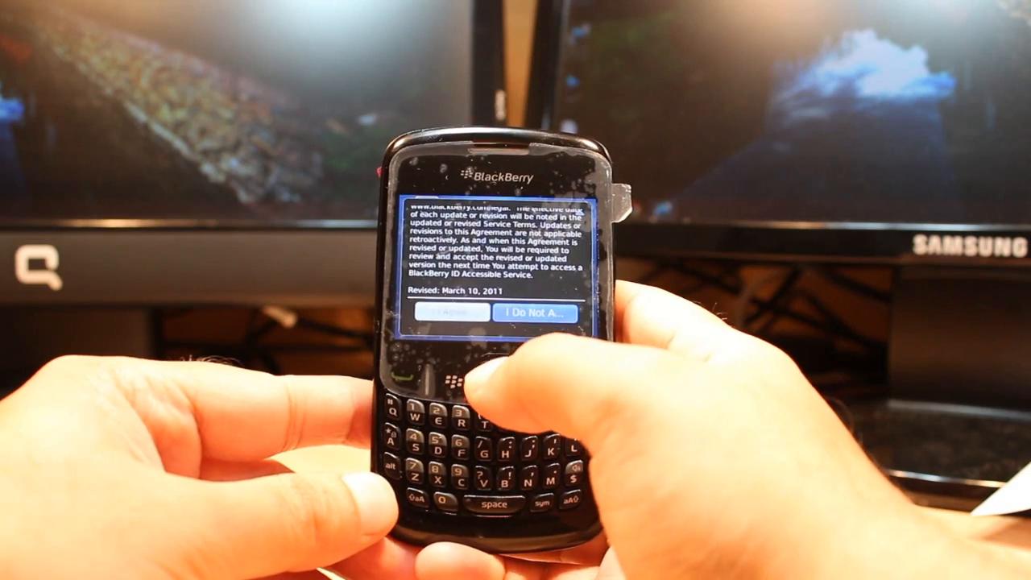
Accept the BlackBerry ID service agreement to reach the setup form
left_click(449, 313)
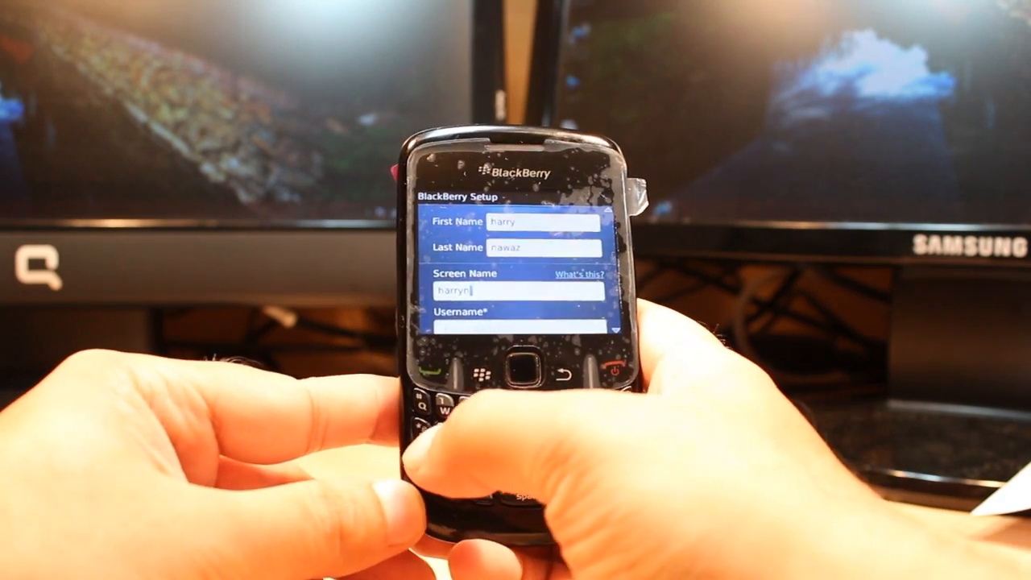
Enter 'nawaz' in the BlackBerry ID registration form
type("nawaz")
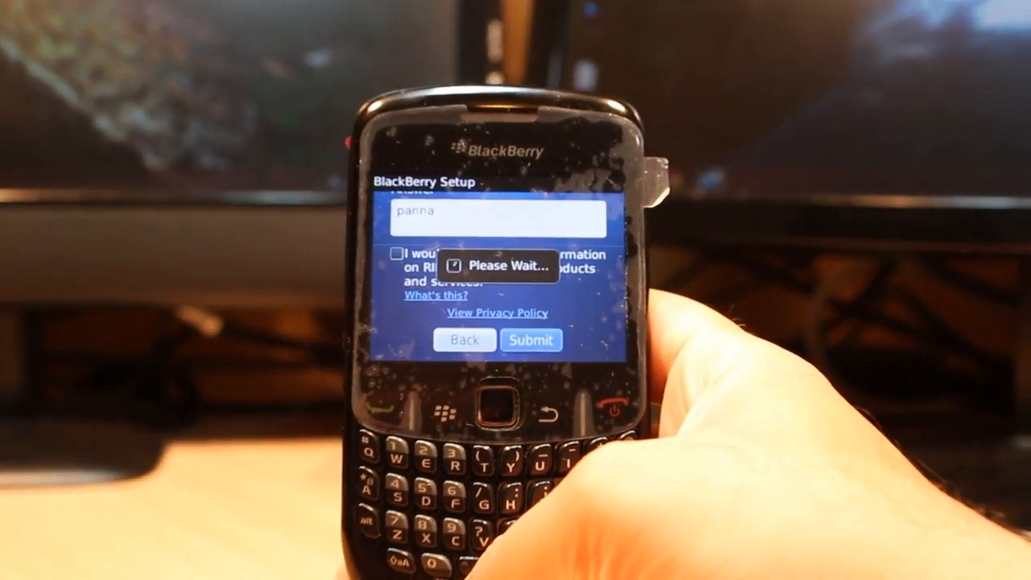
Continue past the 'You've created a BlackBerry ID!' confirmation screen
left_click(529, 340)
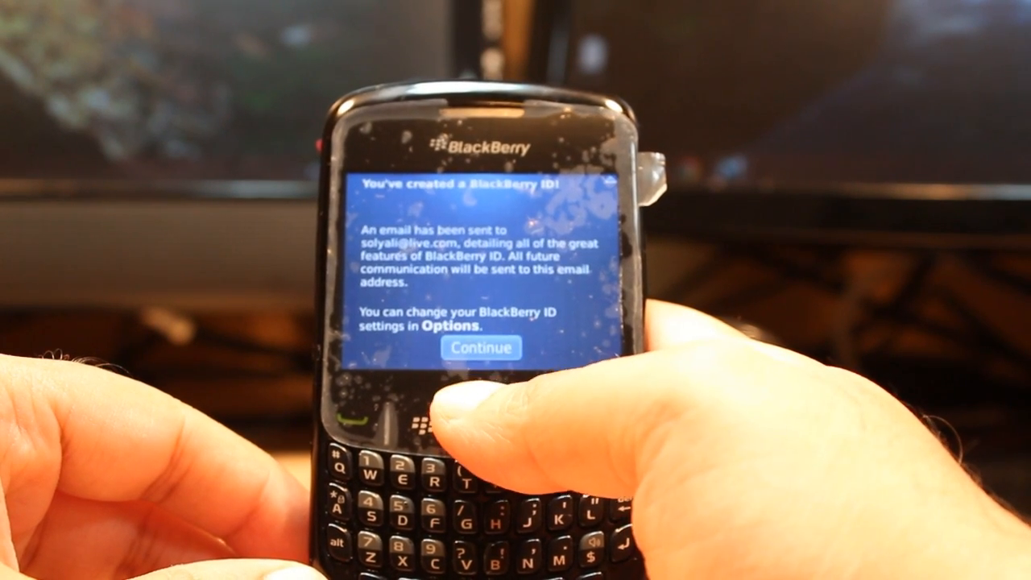
left_click(481, 348)
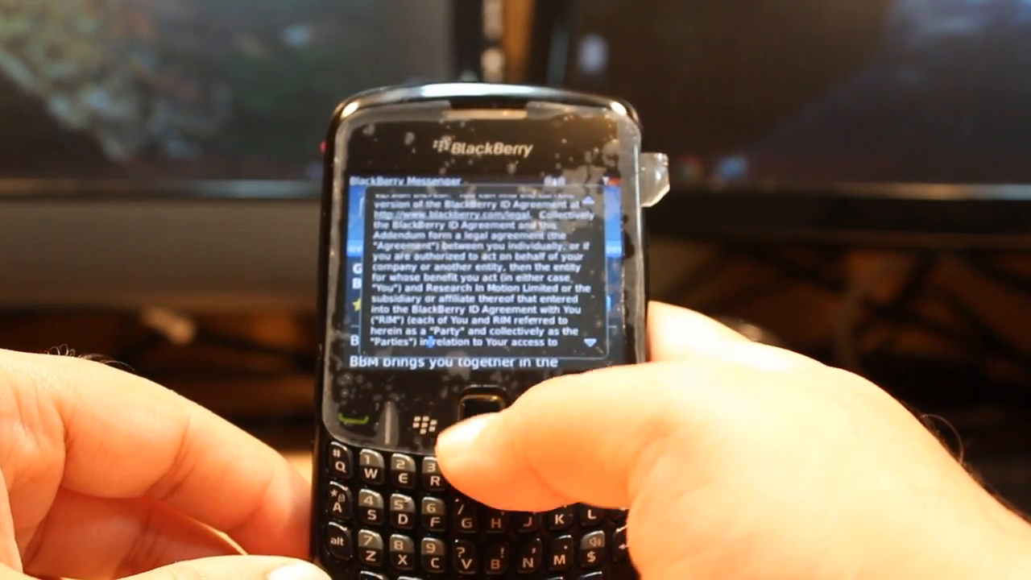
scroll("down", 3)
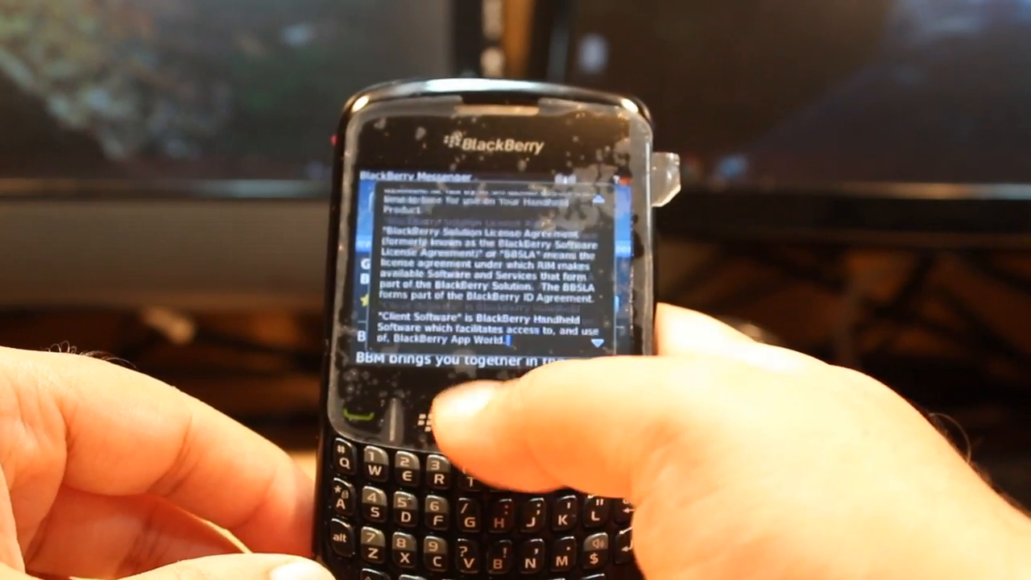
scroll("down", 3)
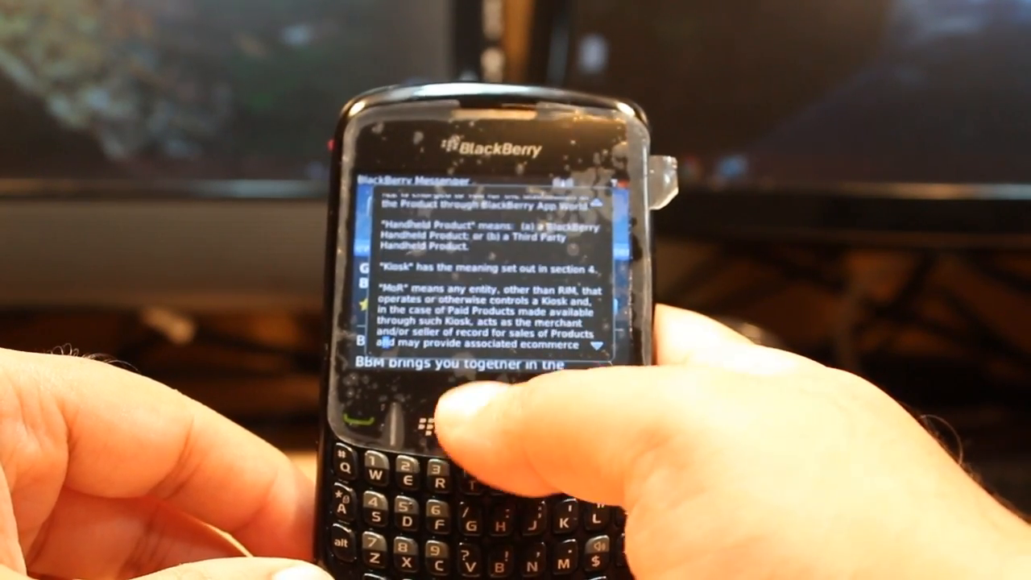
scroll("down", 3)
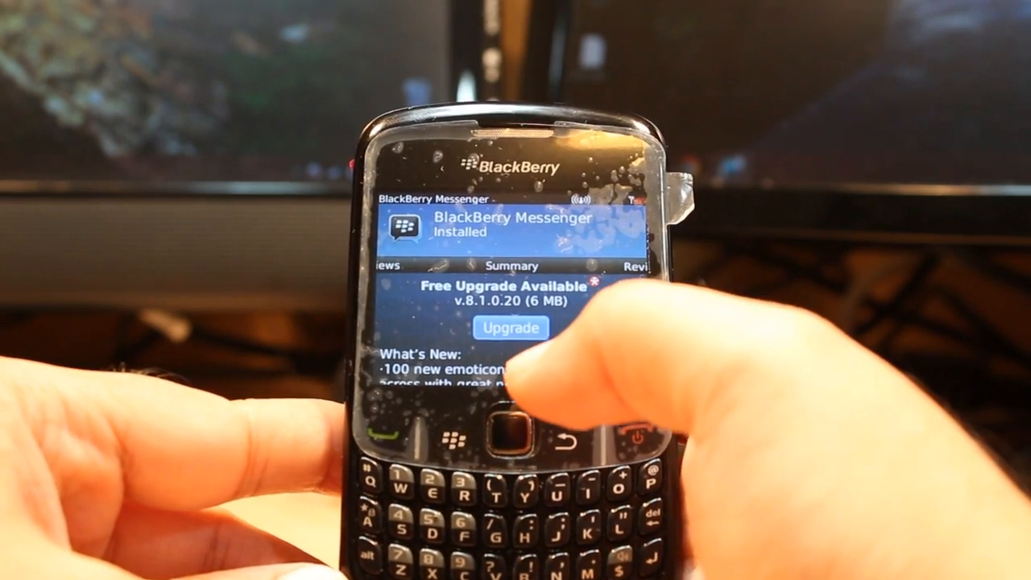
Begin the free BlackBerry Messenger upgrade to version 8.1.0.20
left_click(510, 328)
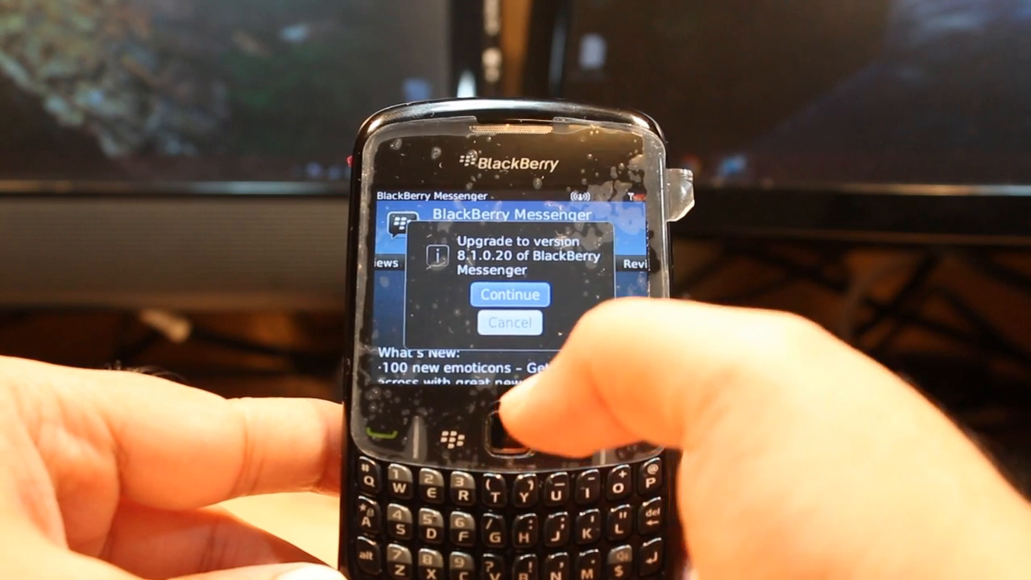